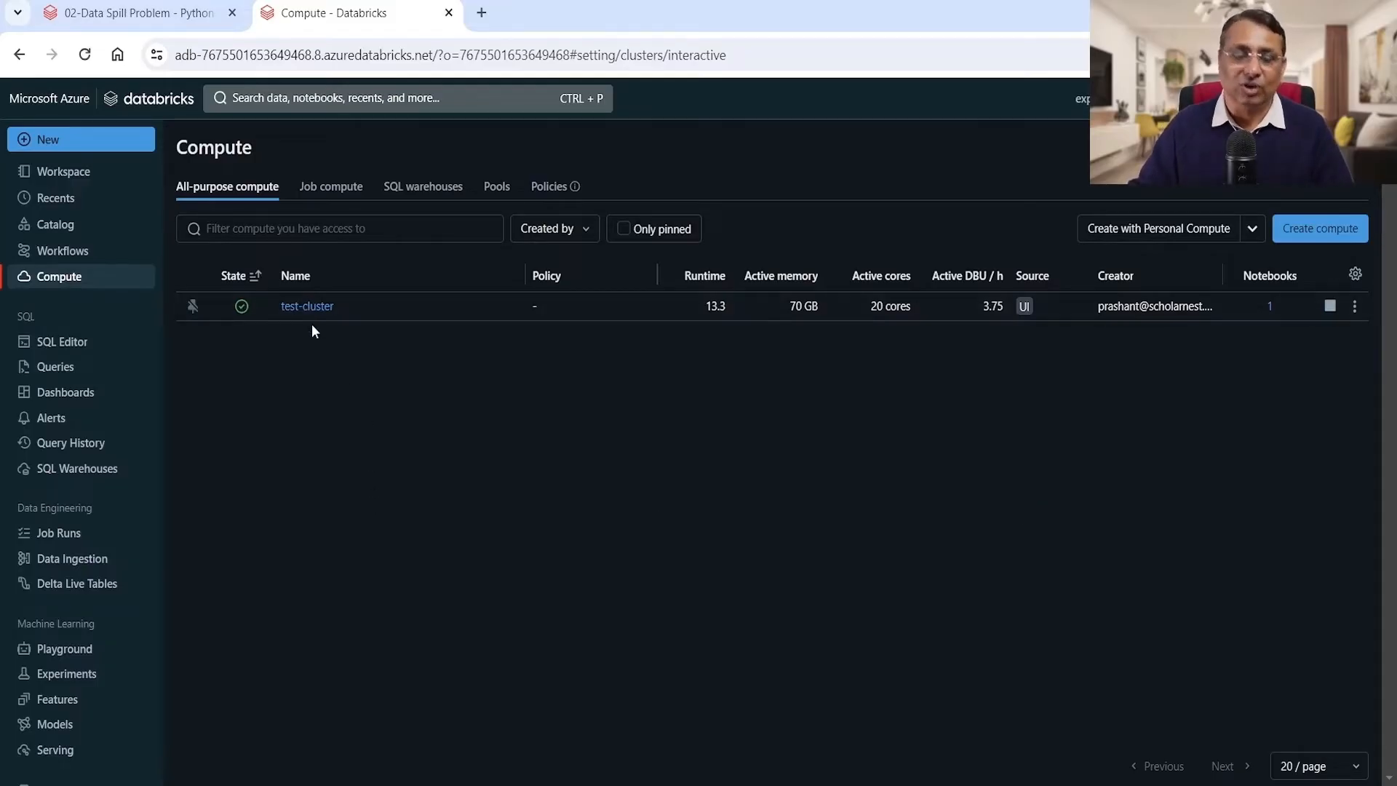
Step: Open test-cluster's Spark UI to list its four completed Order By Query jobs
left_click(307, 306)
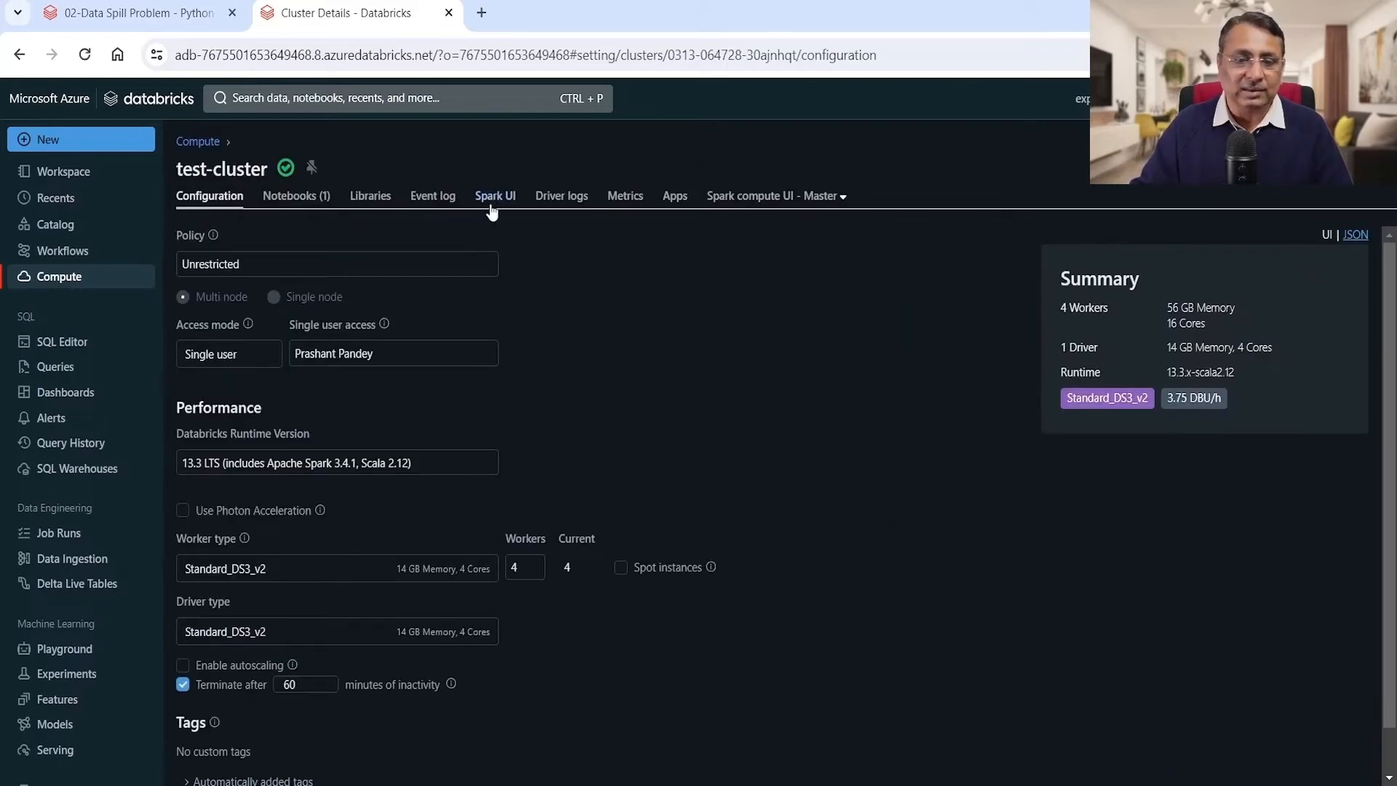
left_click(496, 195)
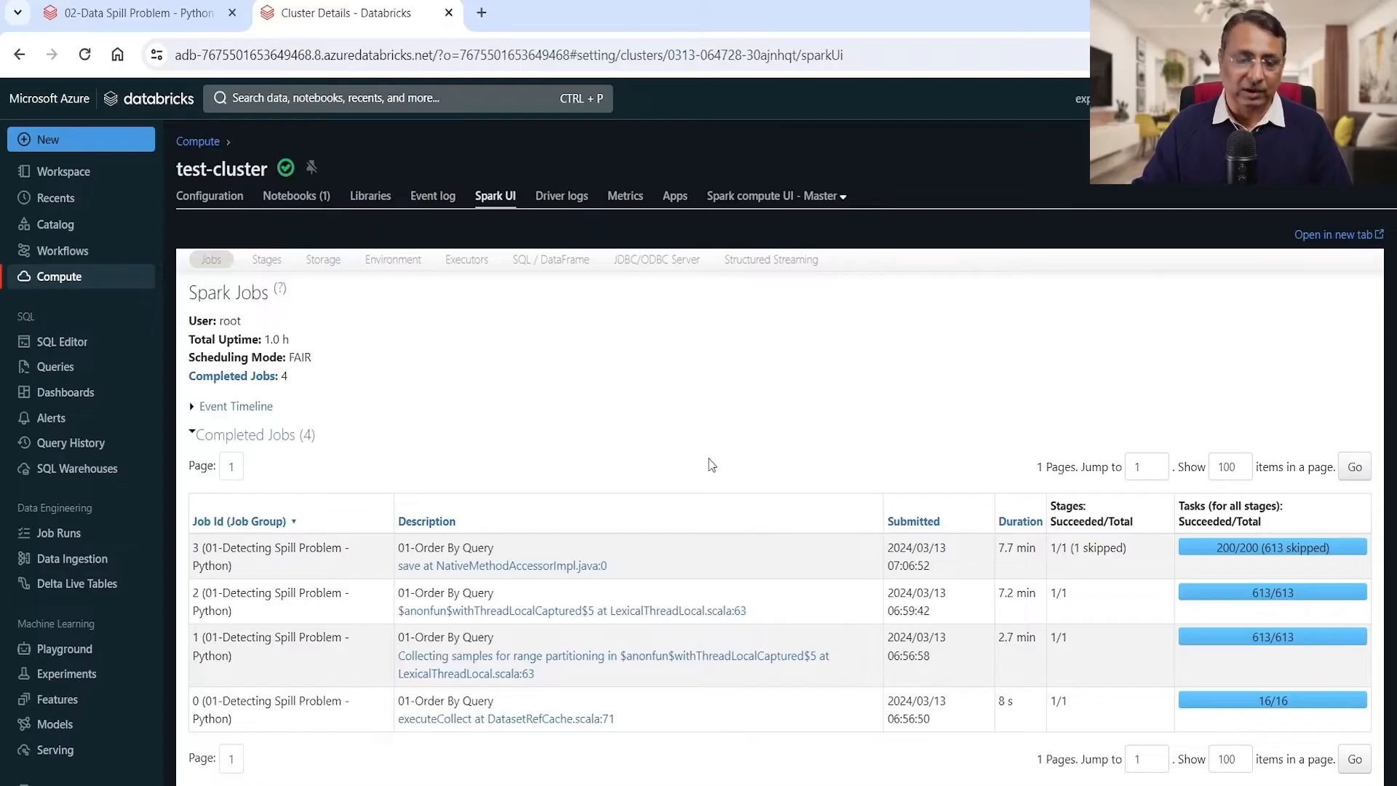
mouse_move(543, 266)
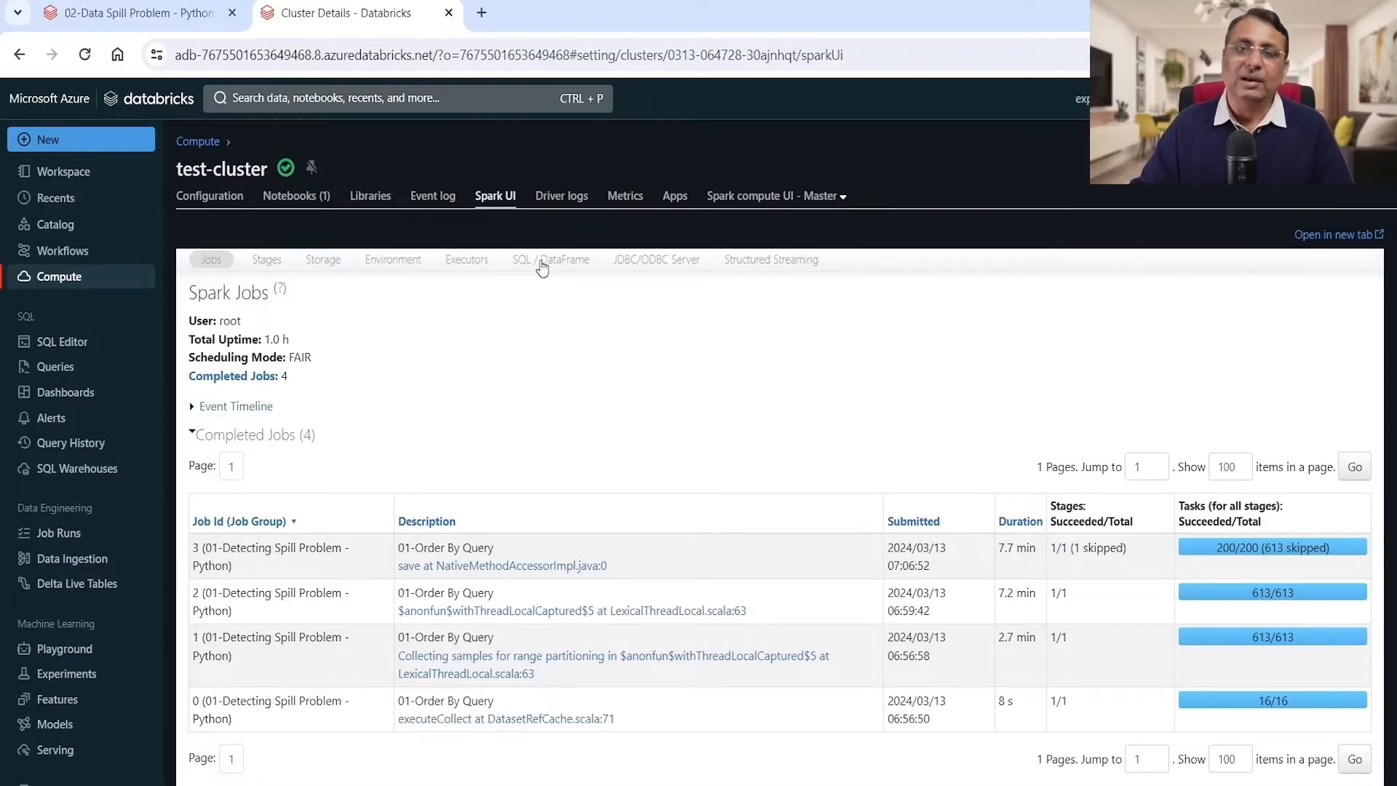
Step: Switch to the SQL / DataFrame tab showing the 18-minute Order By Query across jobs 0–3
left_click(551, 259)
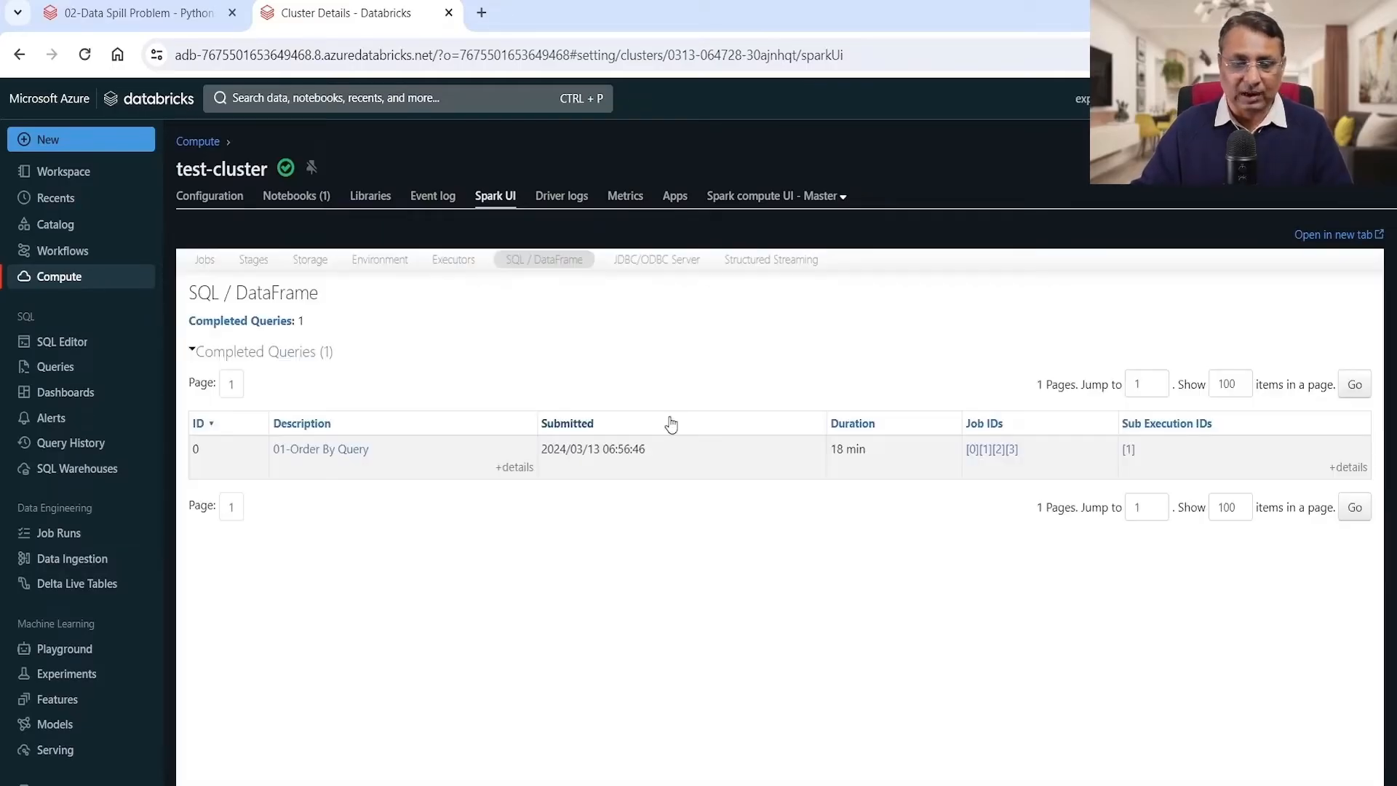
mouse_move(412, 720)
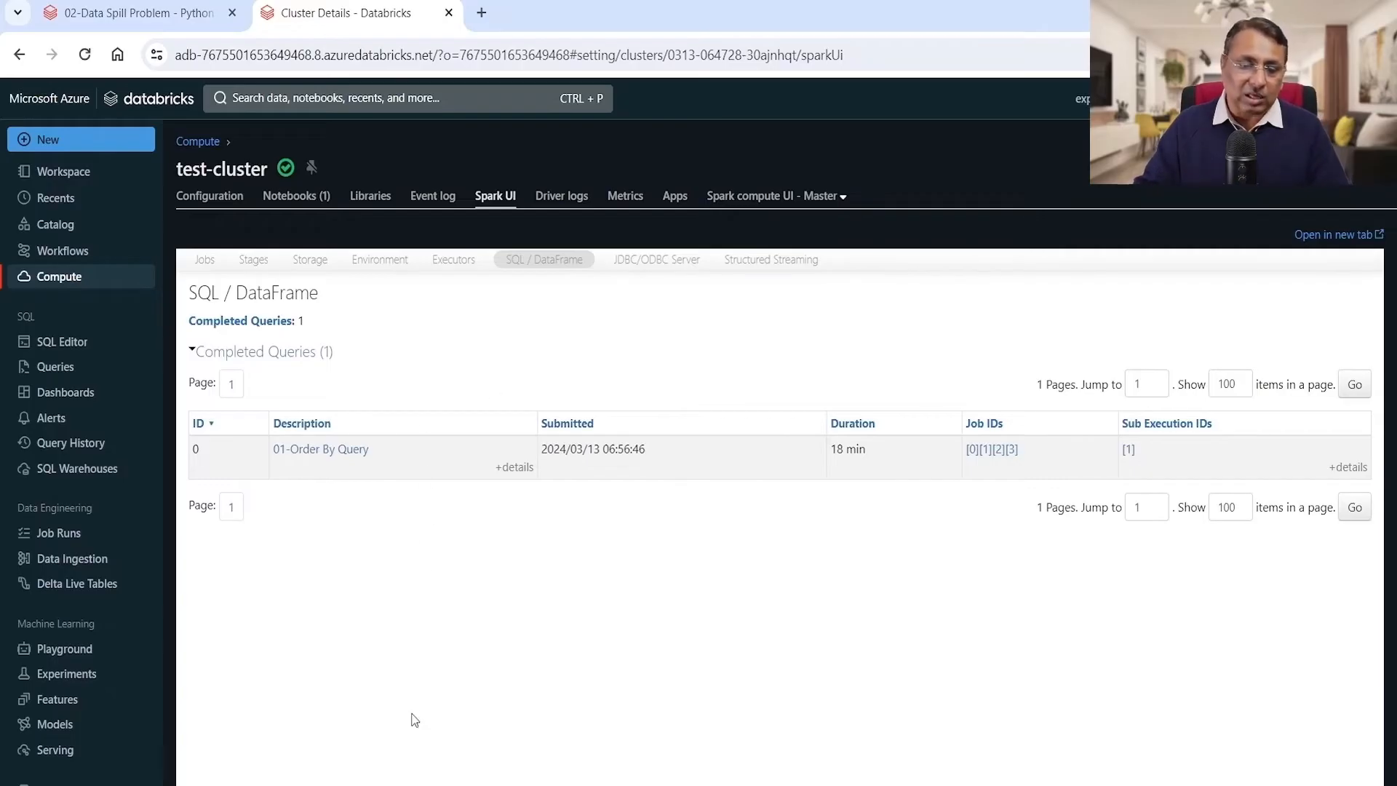
mouse_move(722, 698)
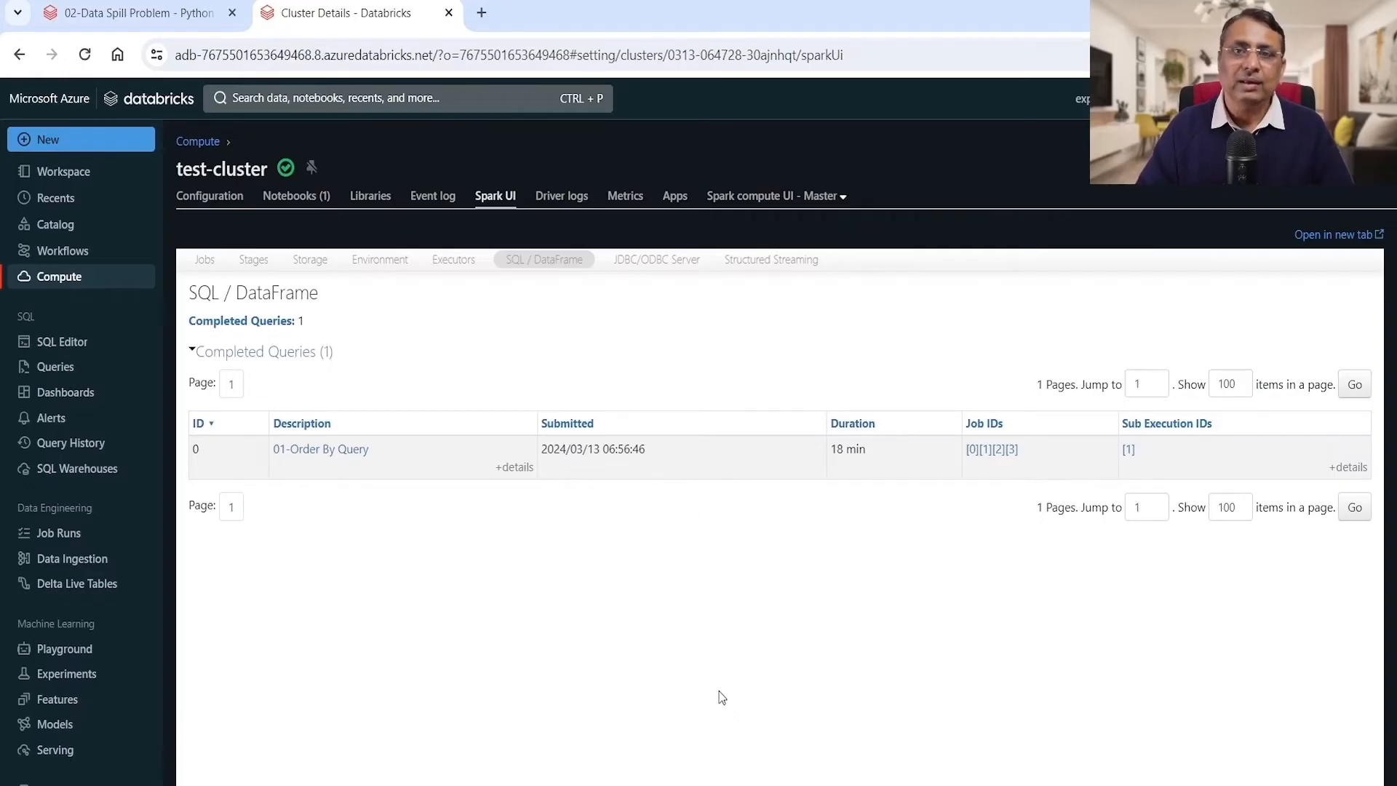
mouse_move(485, 666)
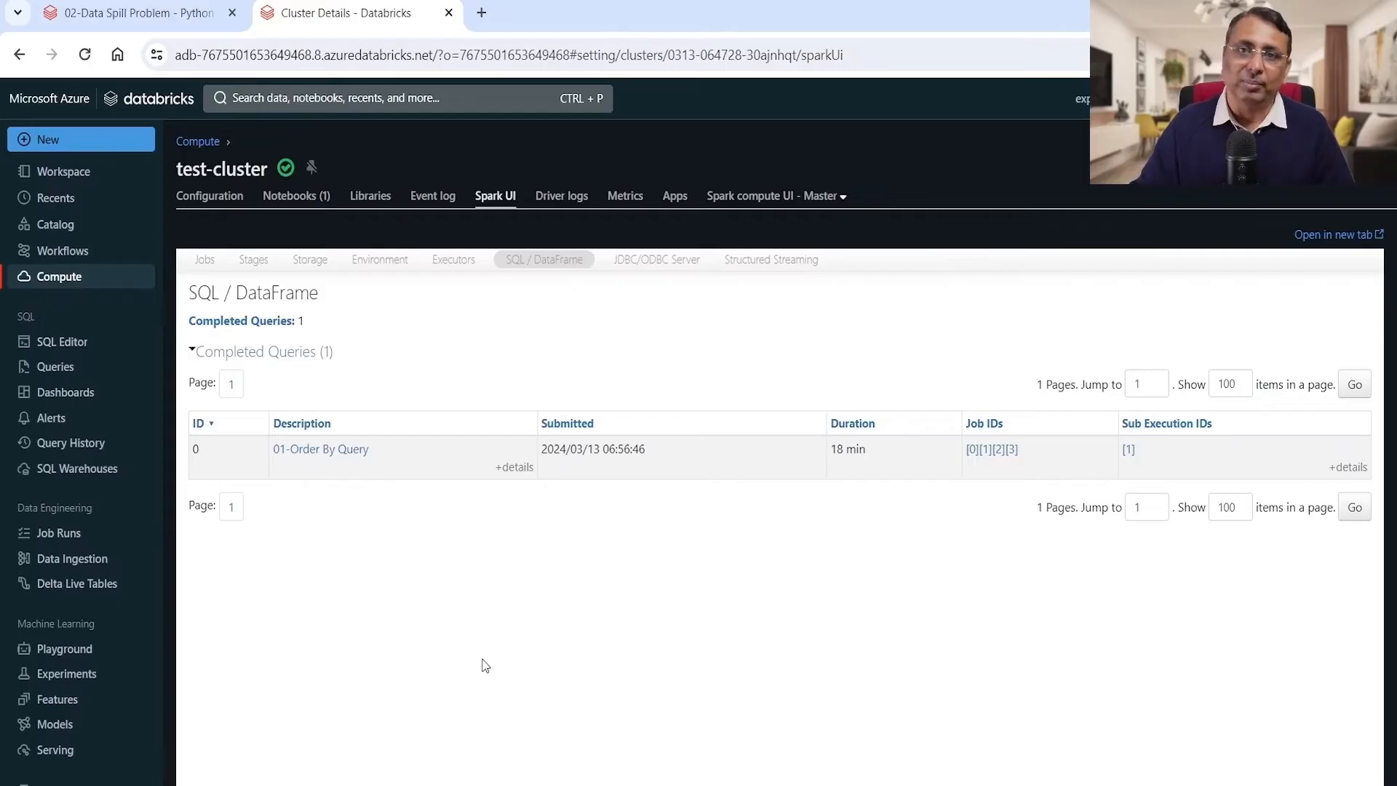
mouse_move(409, 461)
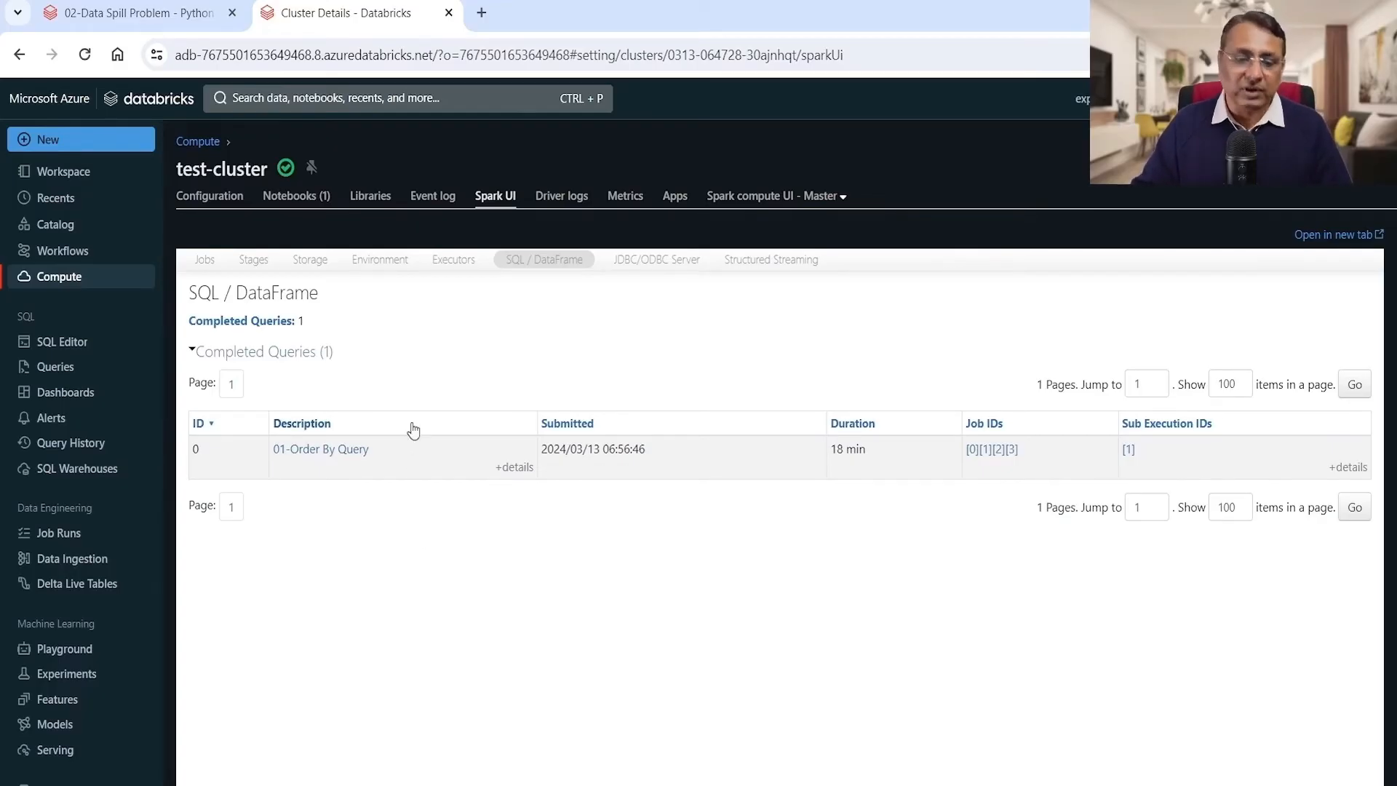
mouse_move(851, 423)
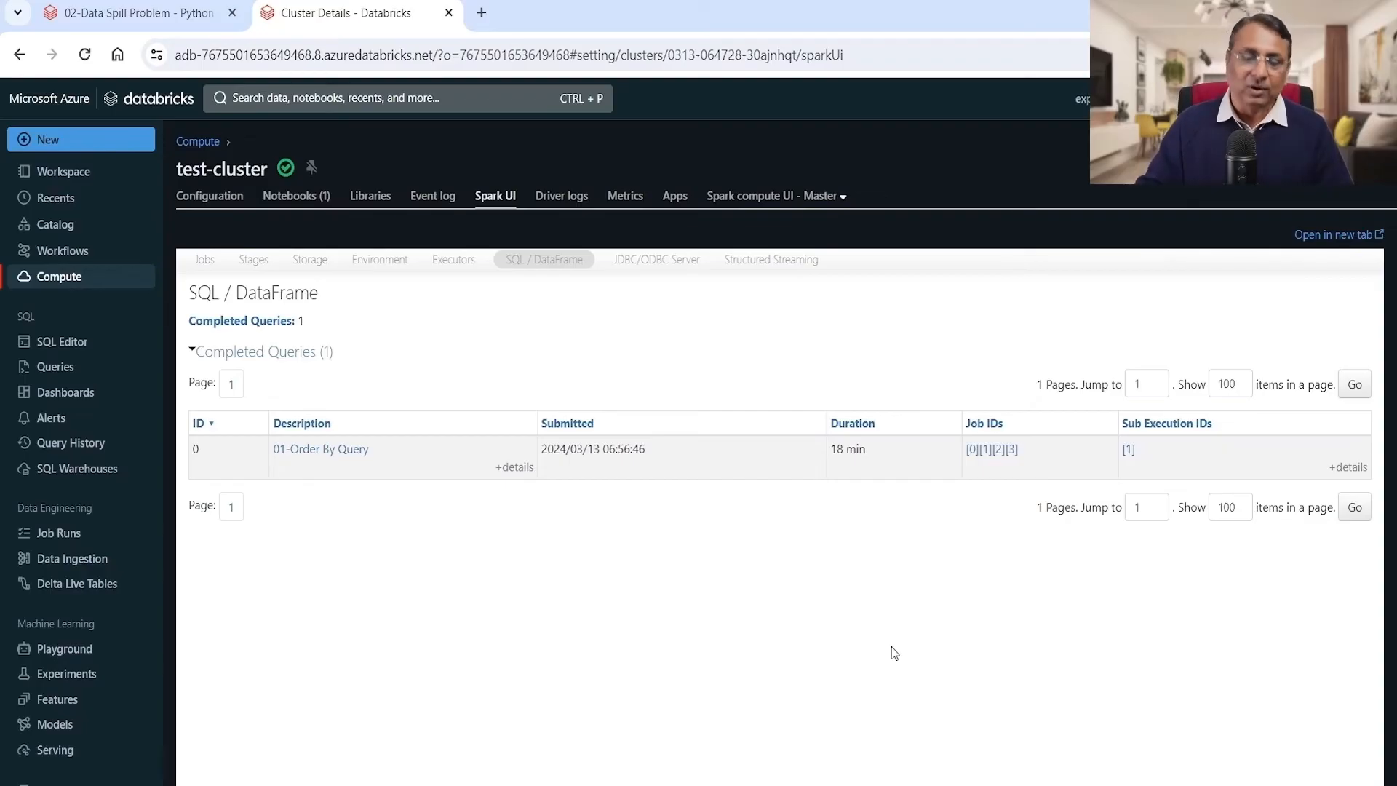
mouse_move(535, 653)
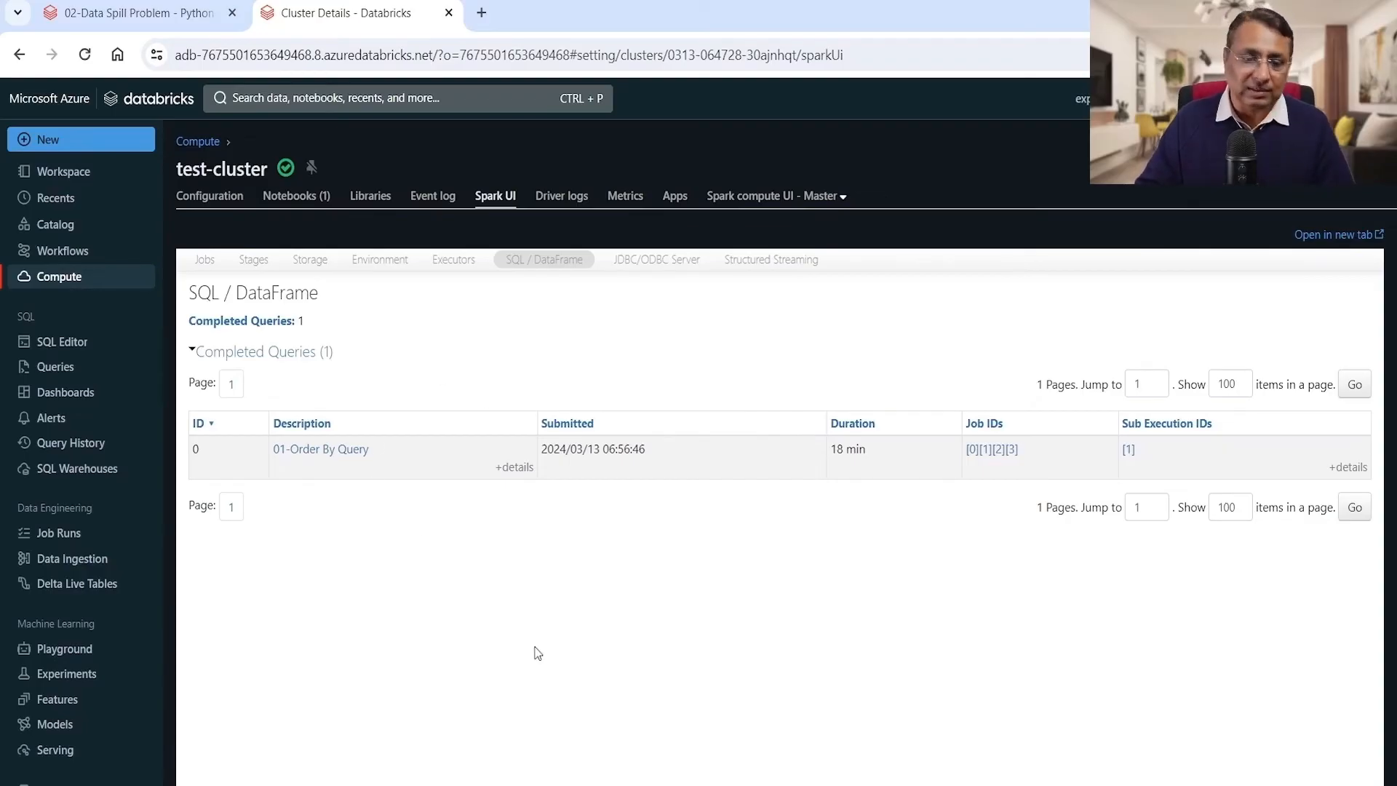
mouse_move(352, 442)
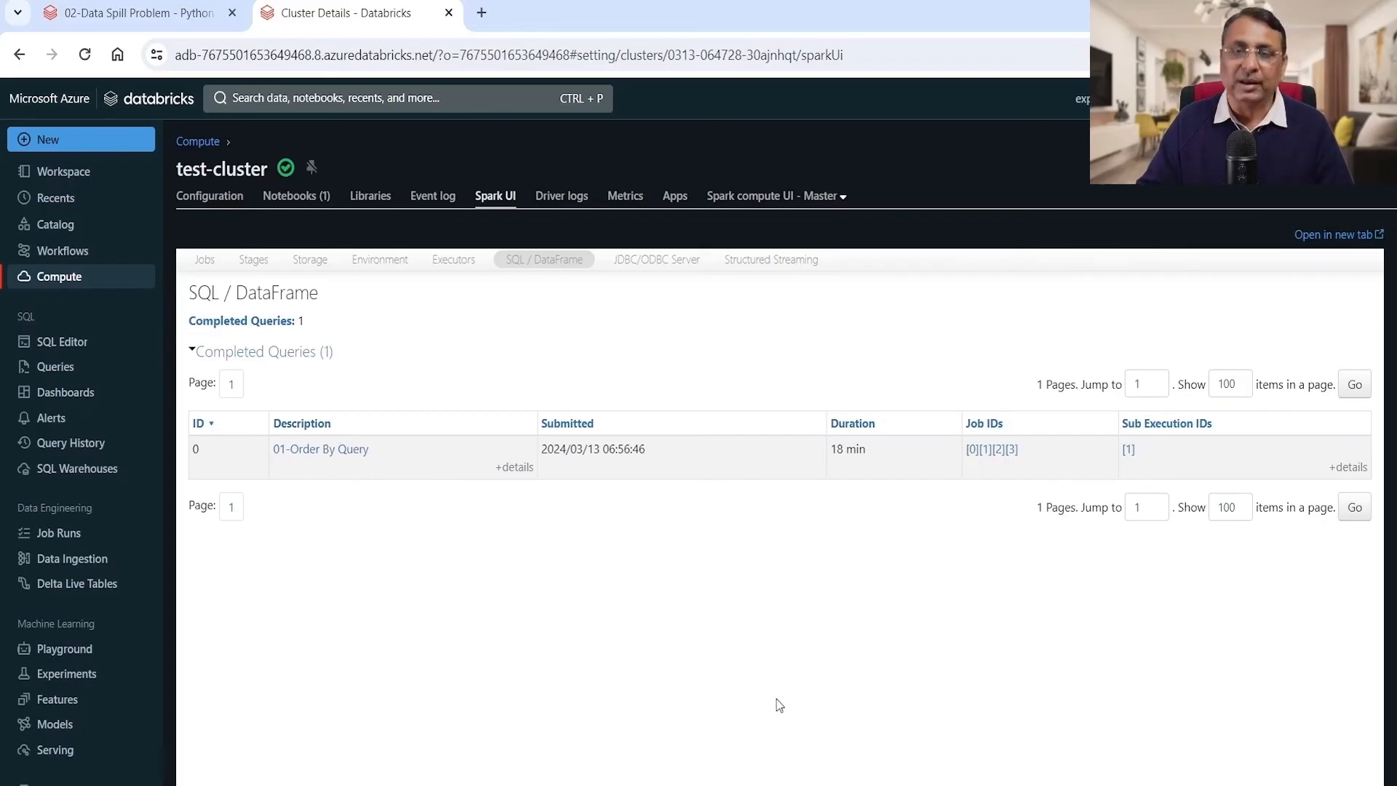
mouse_move(870, 660)
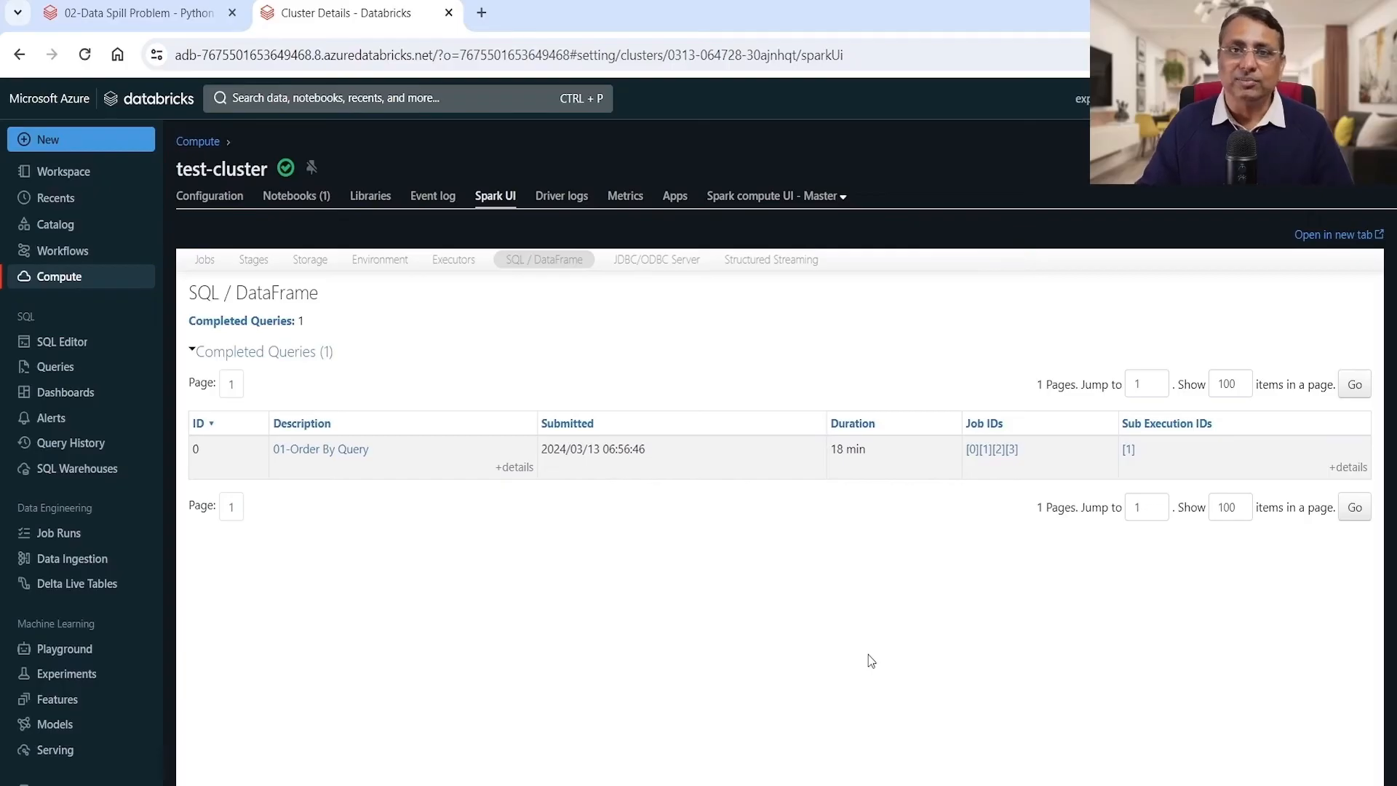
mouse_move(488, 644)
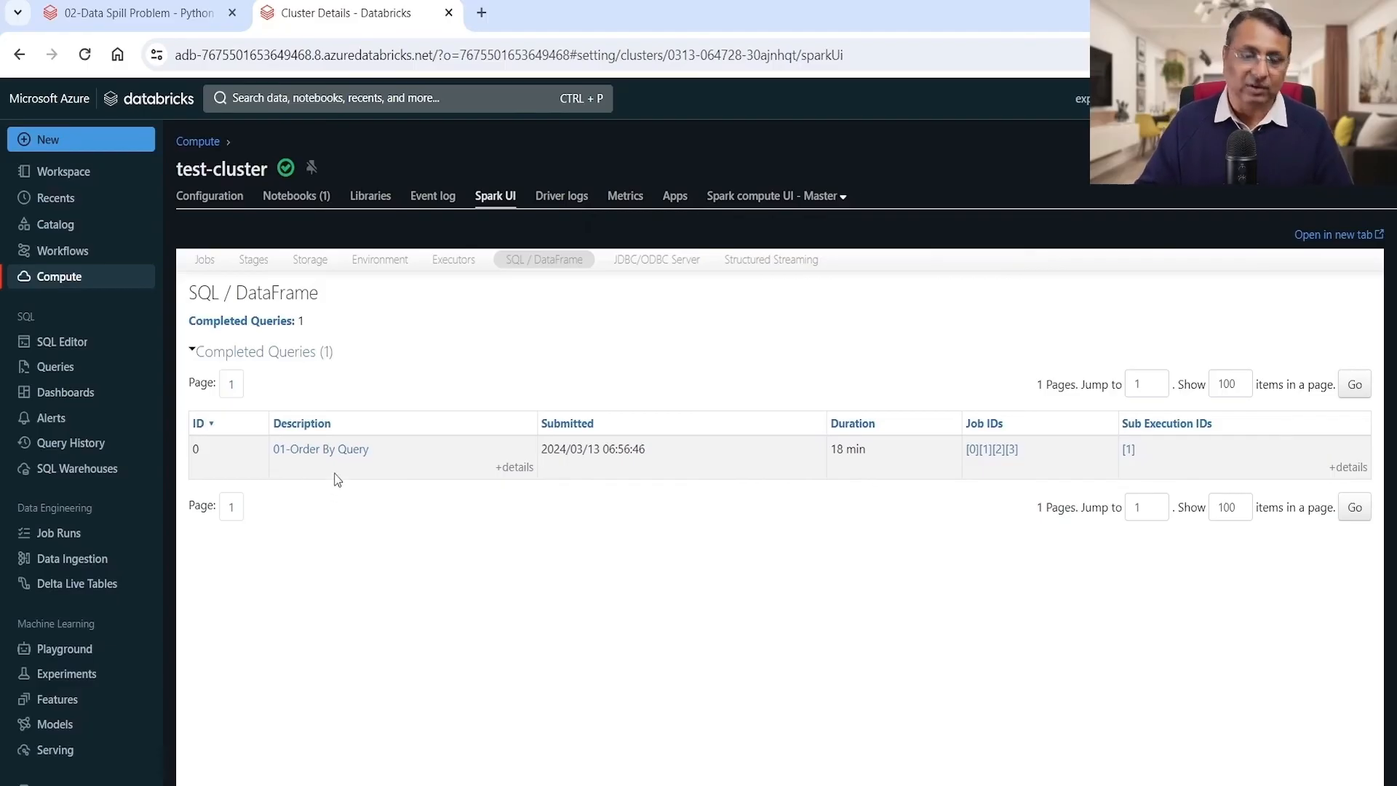
mouse_move(388, 500)
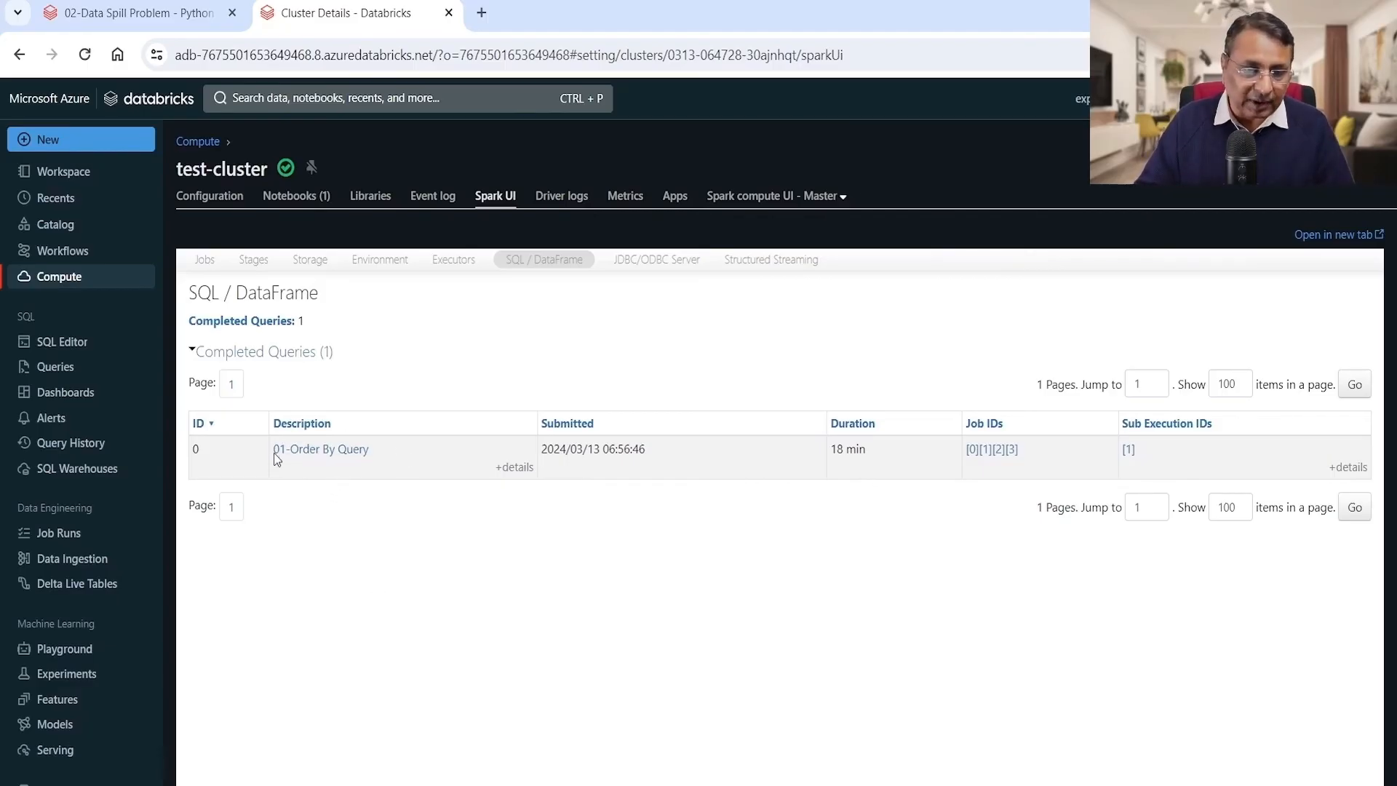
mouse_move(993, 438)
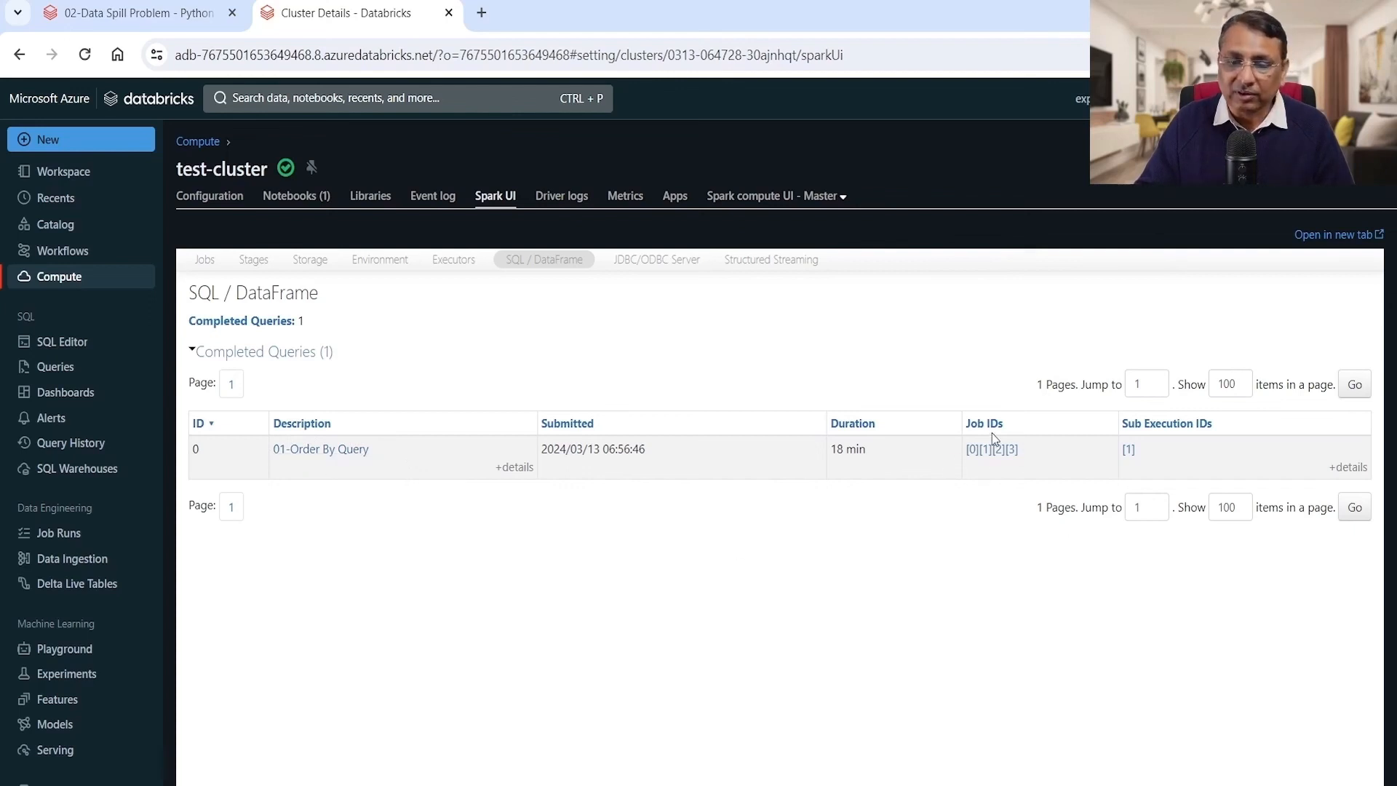
mouse_move(998, 484)
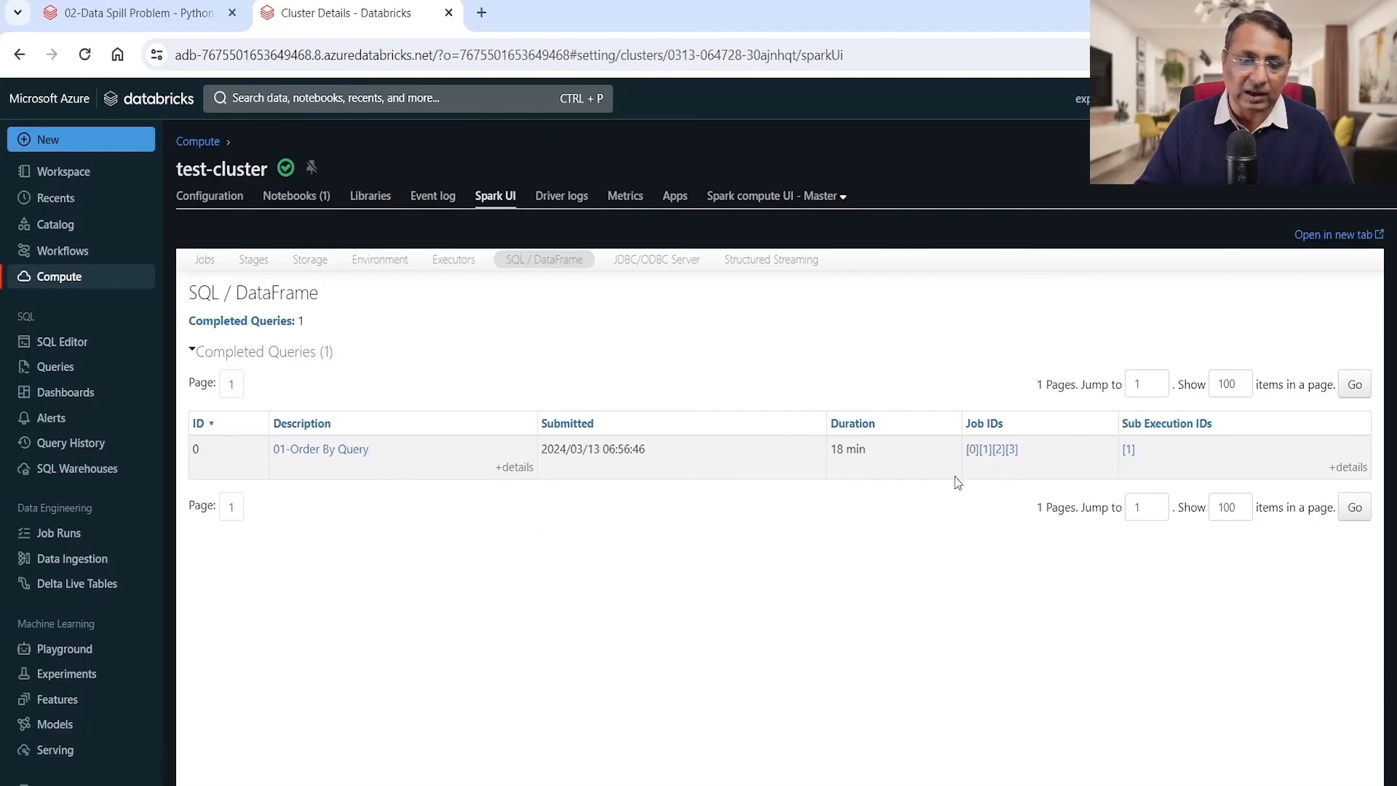
mouse_move(1019, 465)
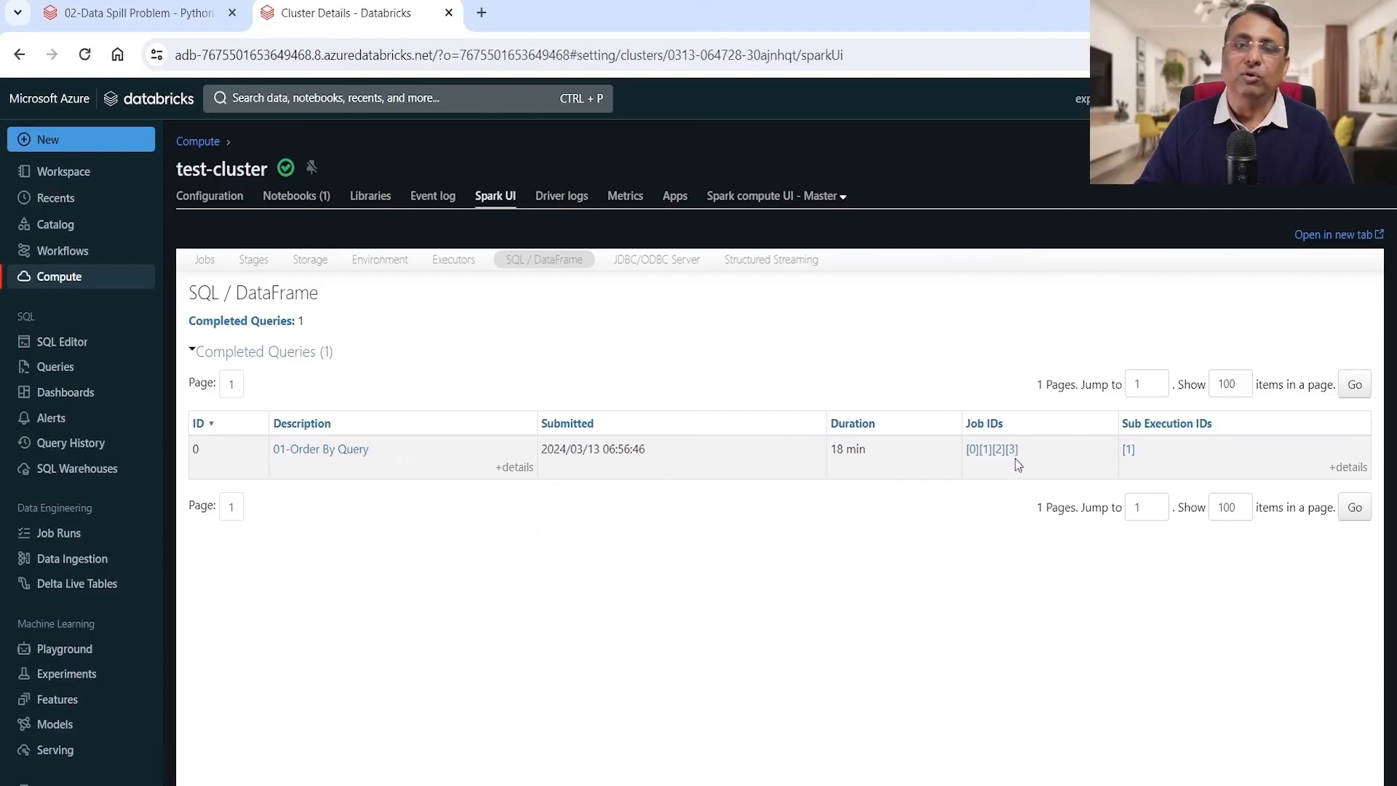
mouse_move(479, 523)
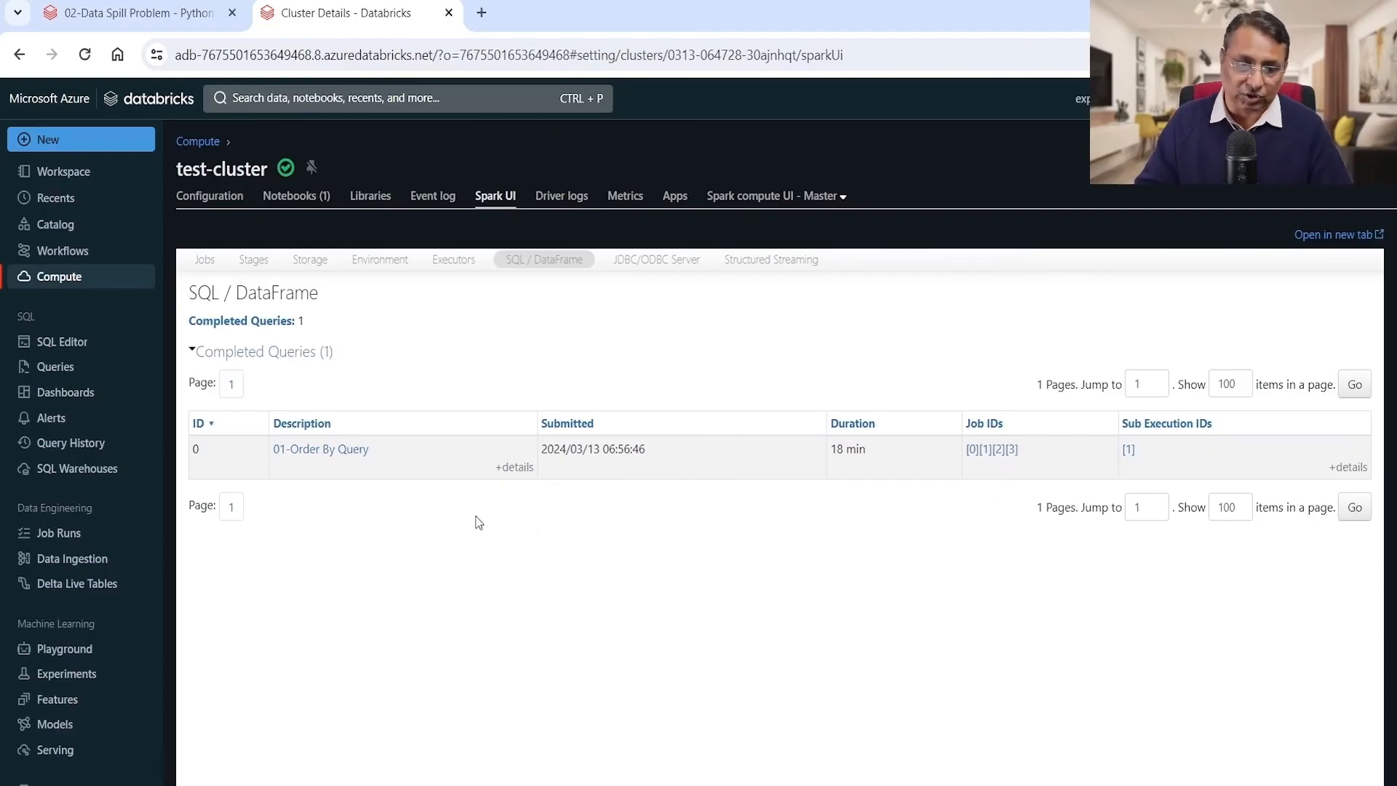